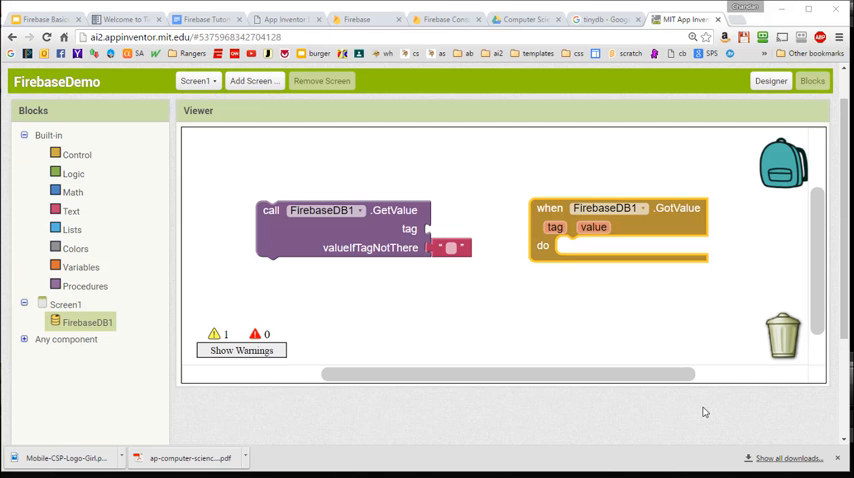
mouse_move(378, 263)
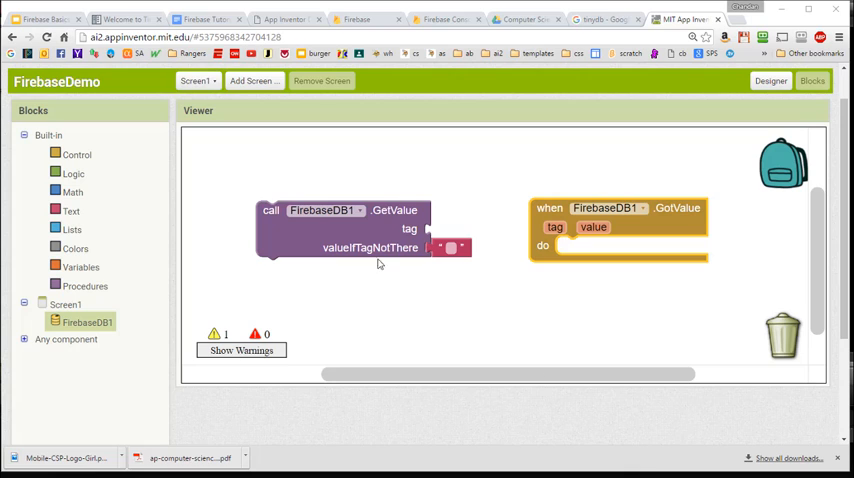
mouse_move(677, 339)
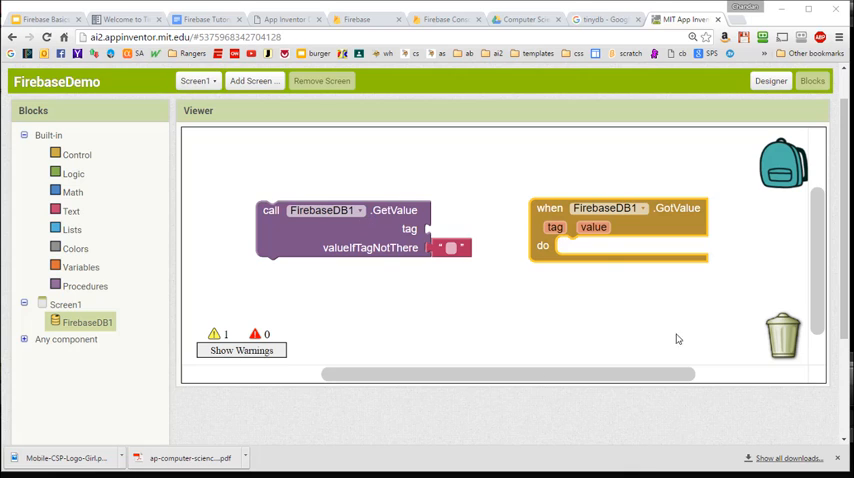
mouse_move(380, 247)
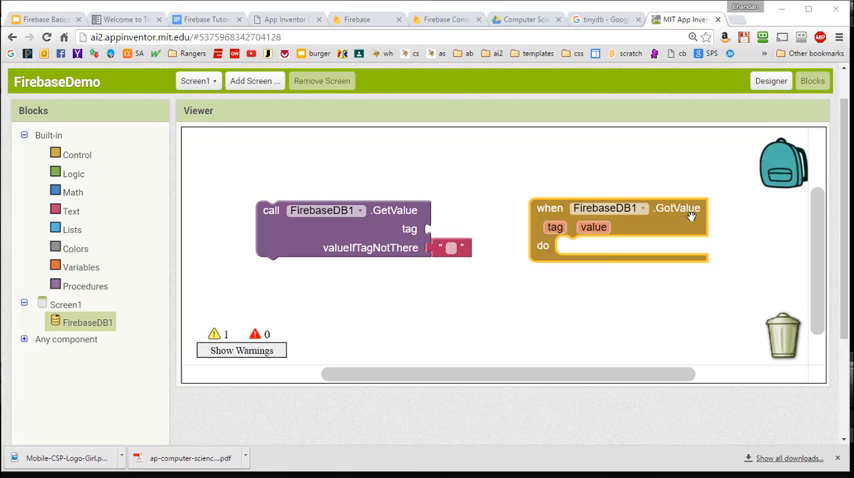
mouse_move(688, 218)
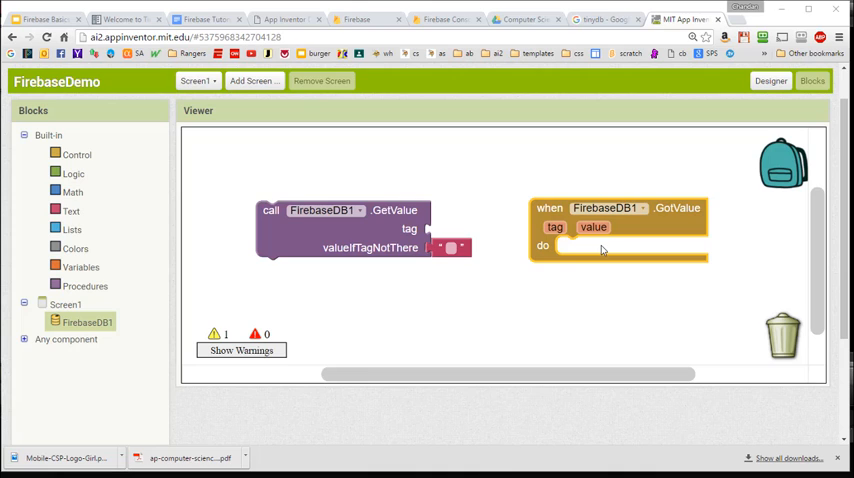
mouse_move(608, 260)
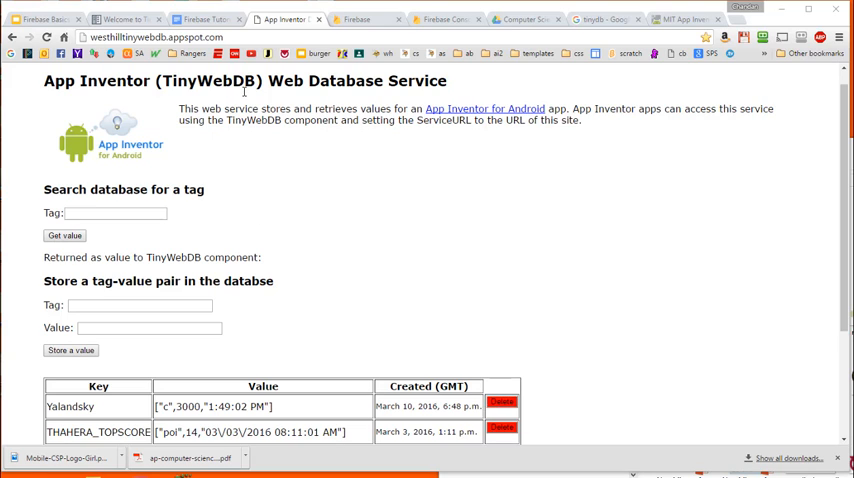
mouse_move(532, 239)
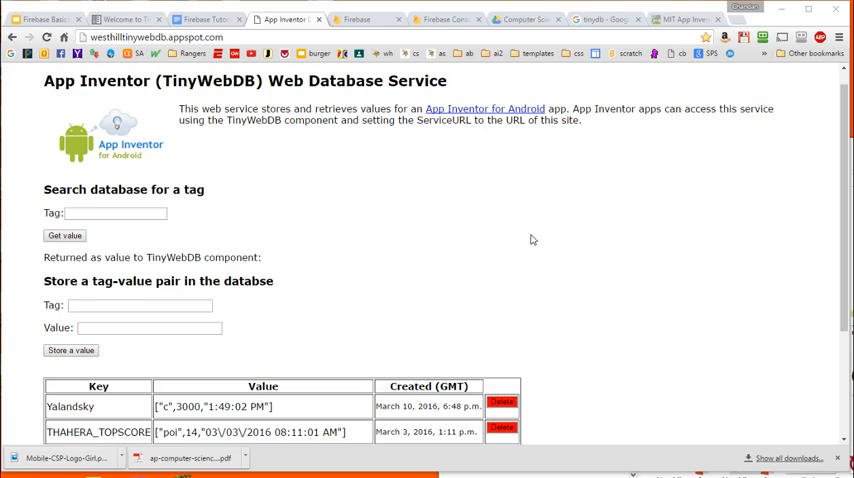
Step: Show the Presidents Quiz Revisited realtime database tree in the Firebase Console tab
scroll(down, 3)
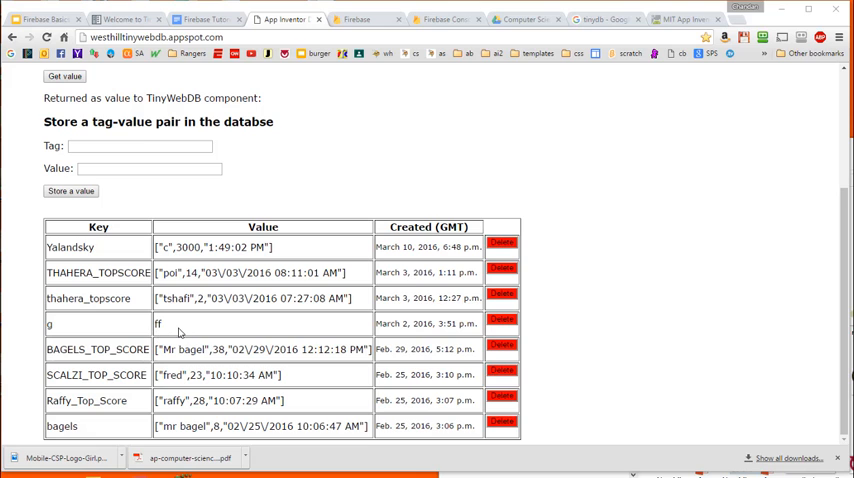
scroll(up, 3)
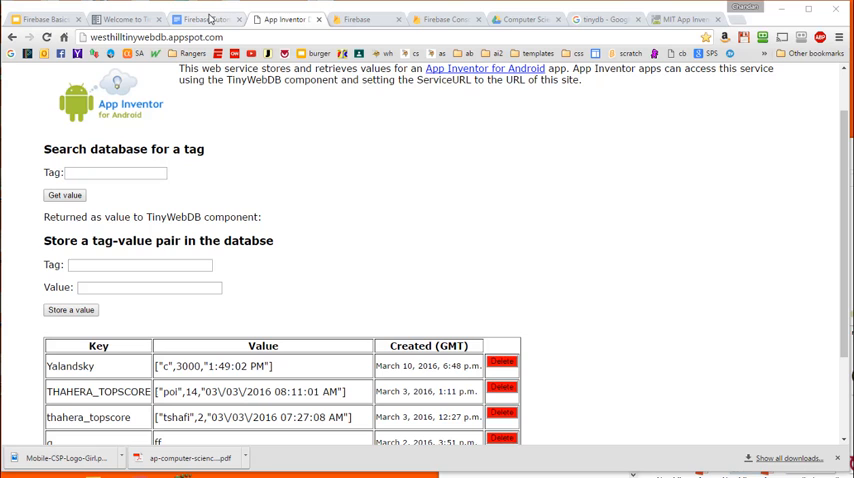
scroll(down, 3)
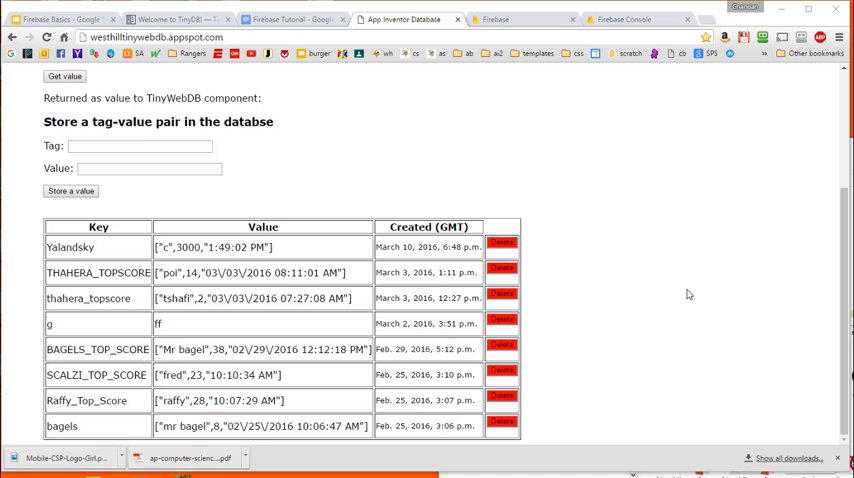
click(620, 18)
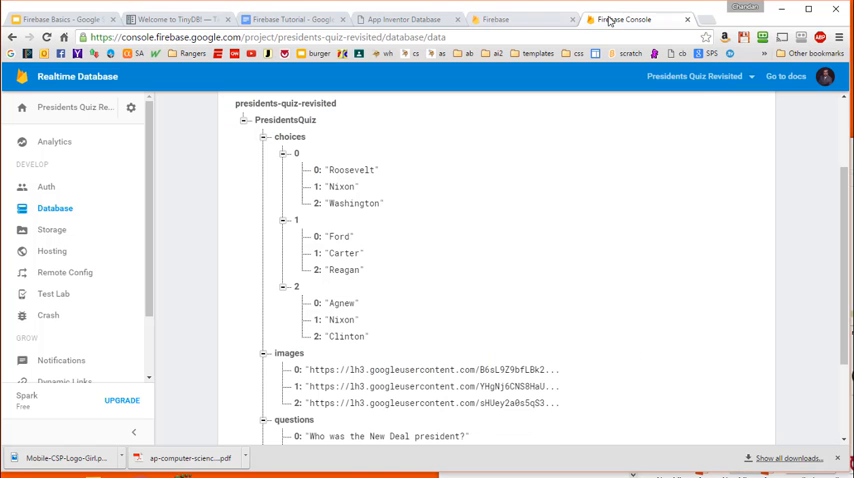
click(345, 253)
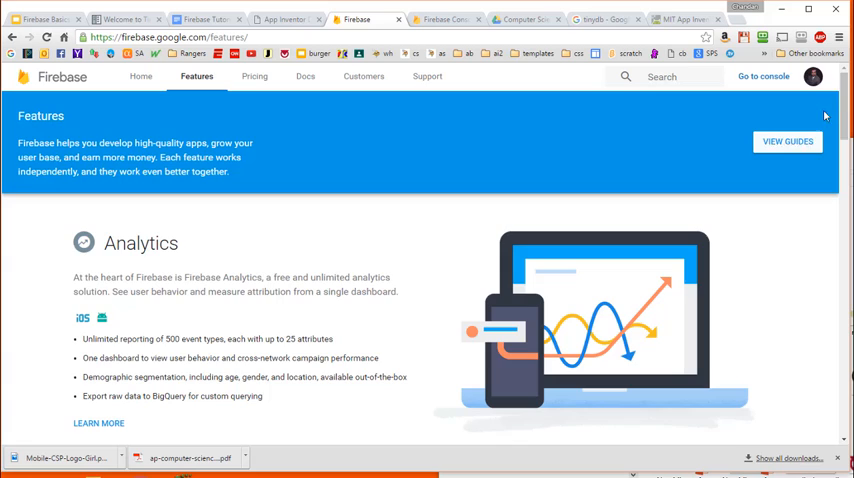
scroll(down, 3)
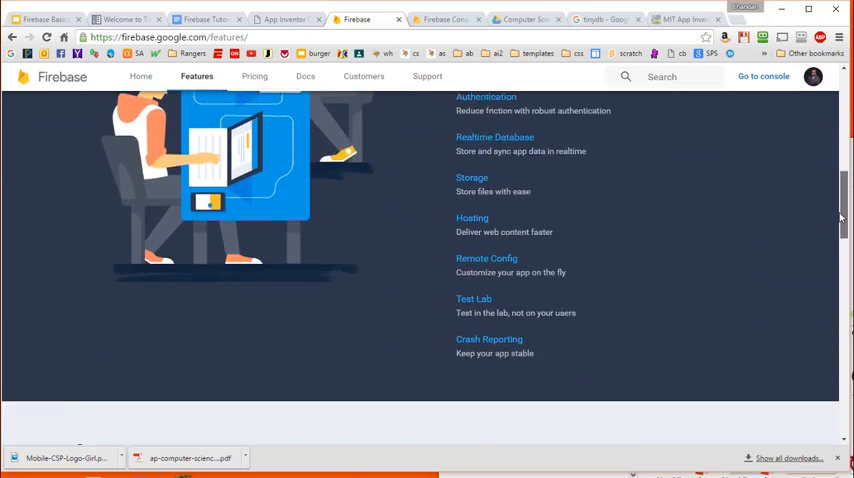
scroll(down, 3)
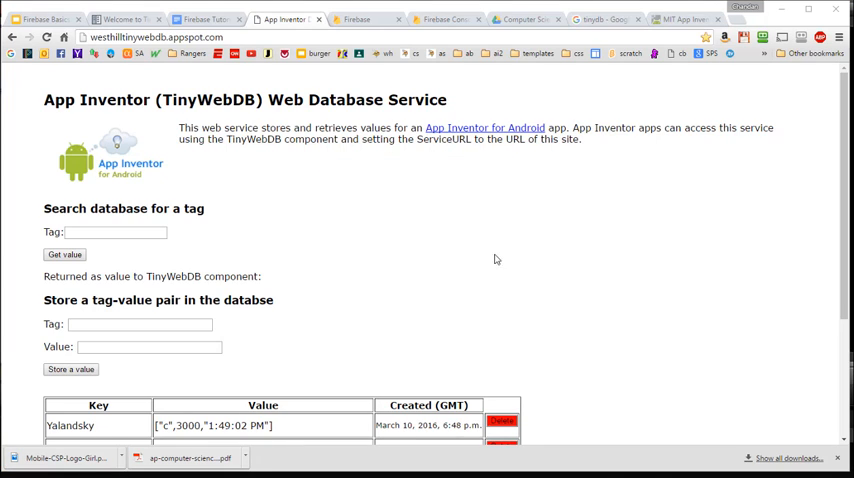
Step: Scroll down to the TinyWebDB tag-value table, then return to the Firebase features page
scroll(down, 3)
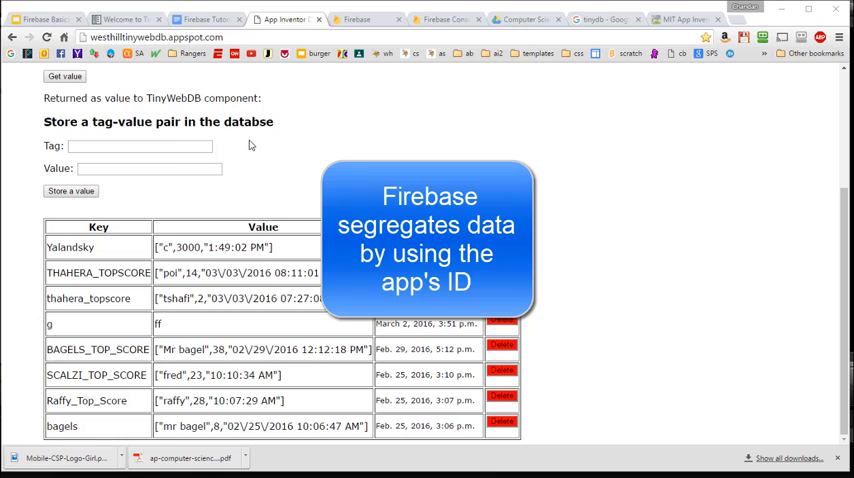
click(356, 18)
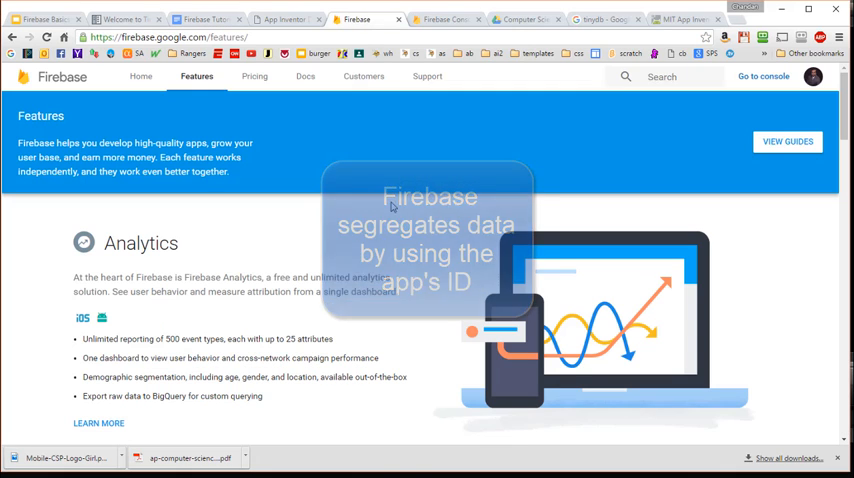